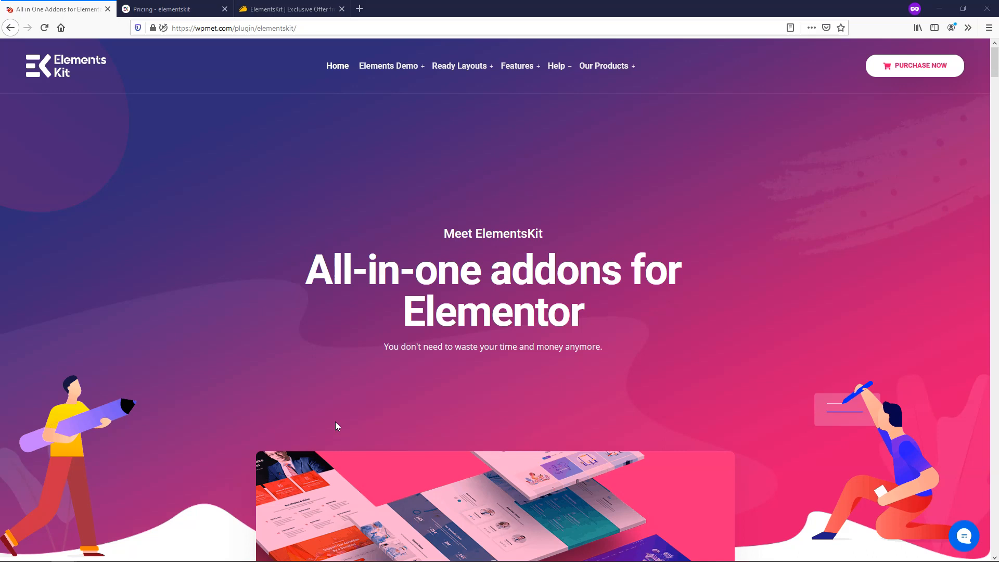
mouse_move(328, 402)
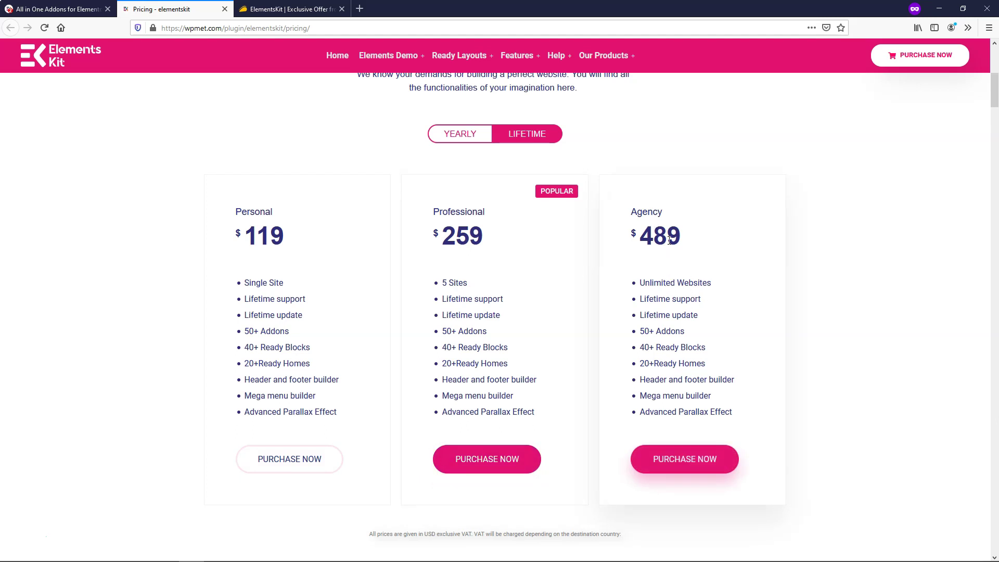
Switch to the AppSumo ElementsKit deal and scroll to the Single $49, Double $98, Multiple $147 plans
left_click(300, 10)
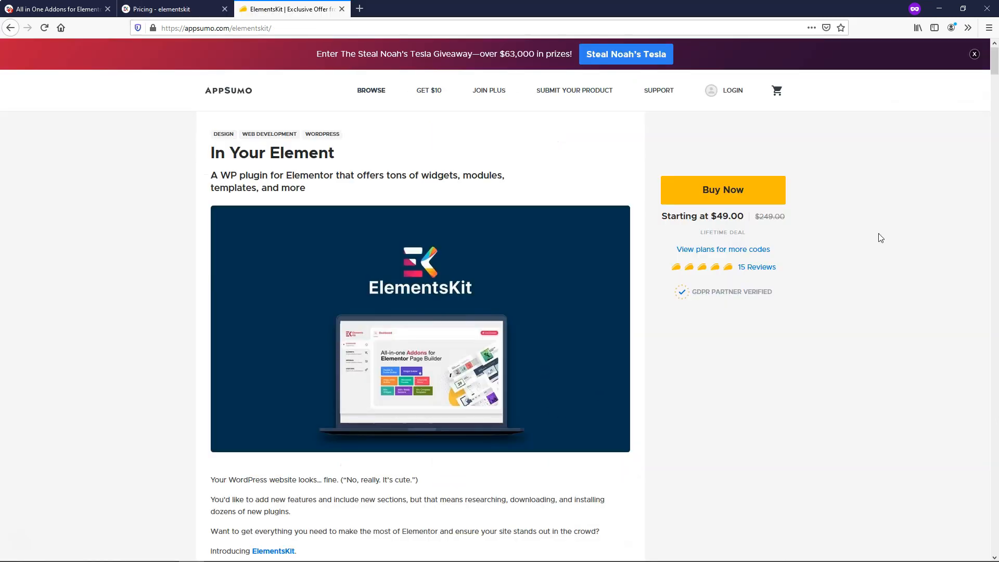
scroll("down", 3)
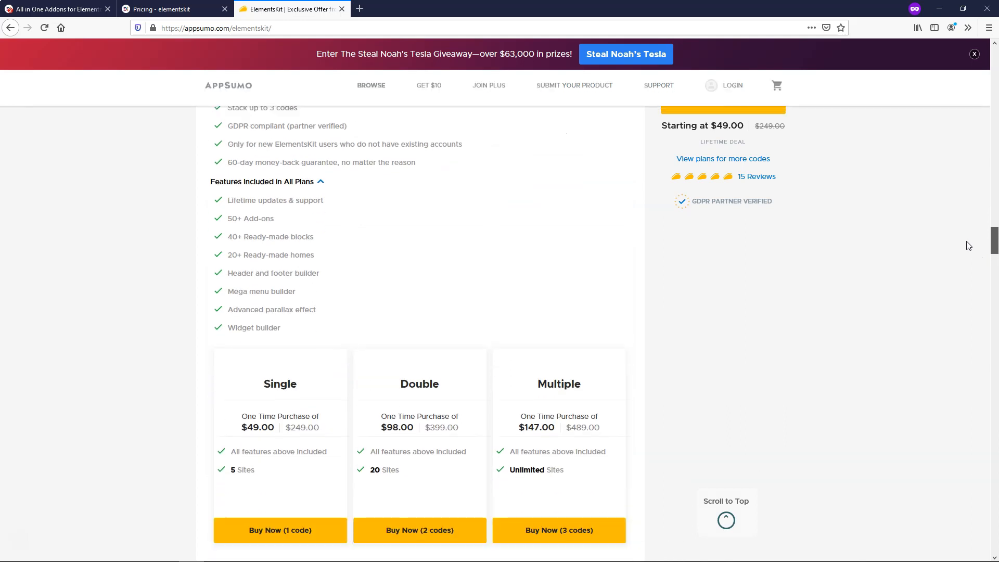
scroll("down", 3)
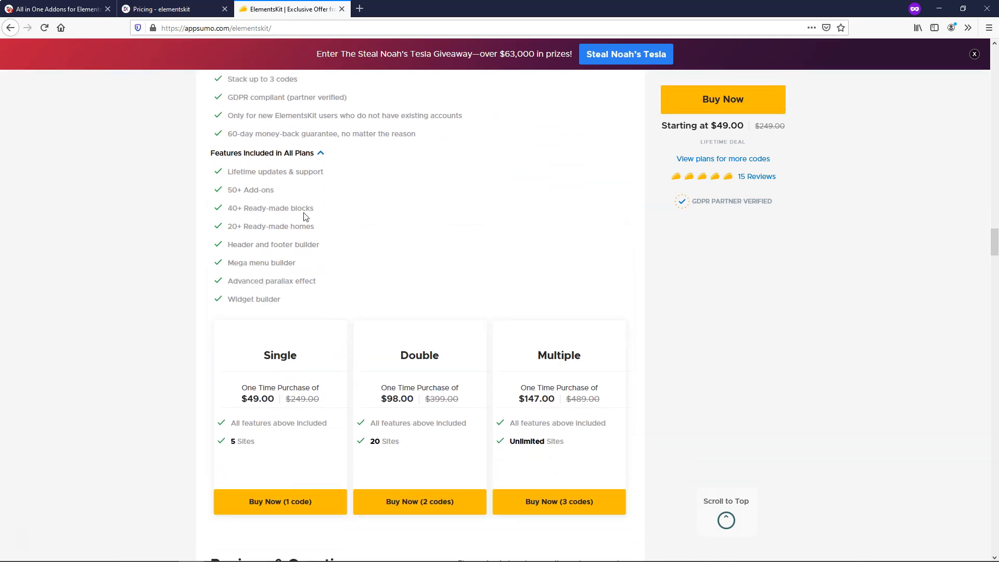
mouse_move(283, 242)
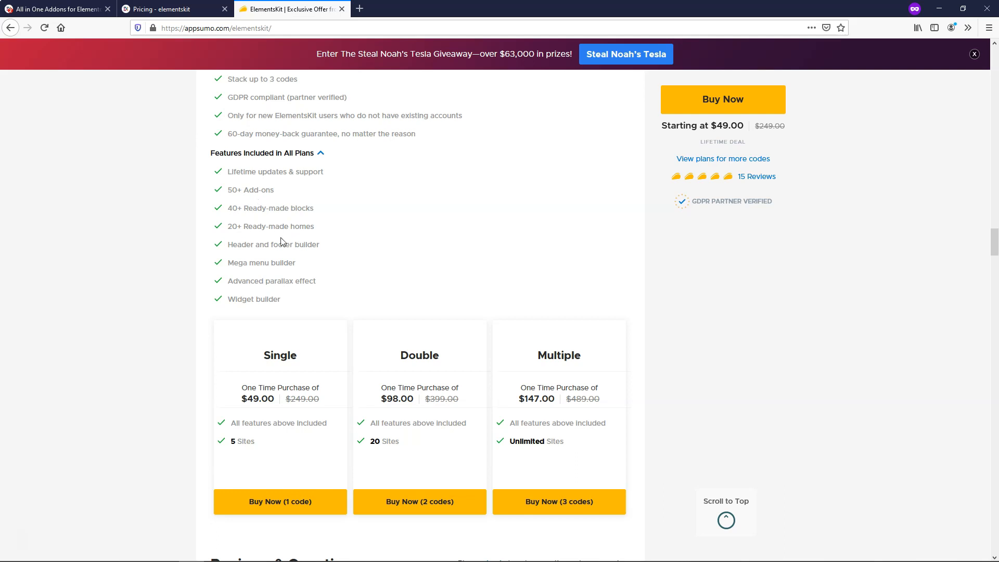
mouse_move(346, 265)
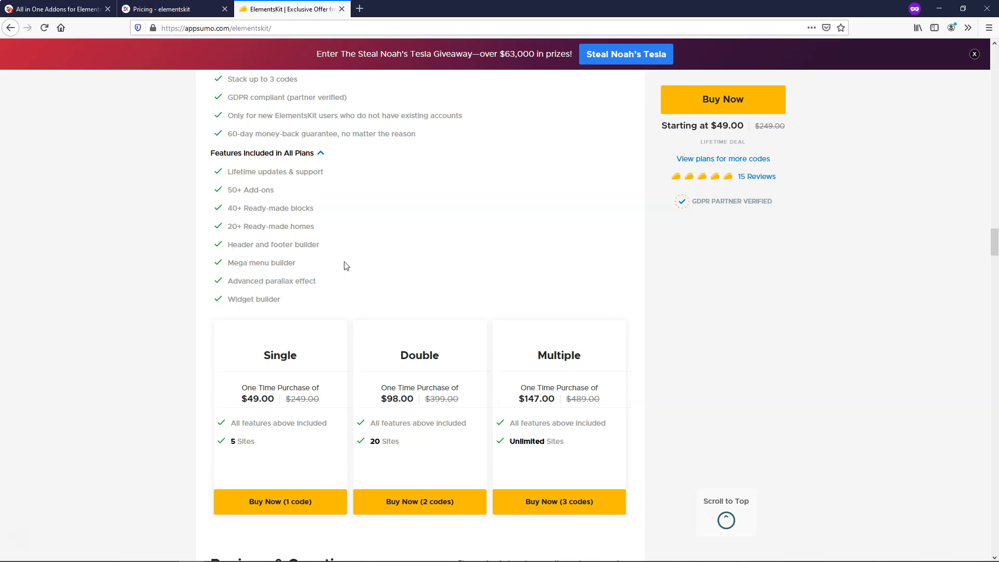
left_click(172, 10)
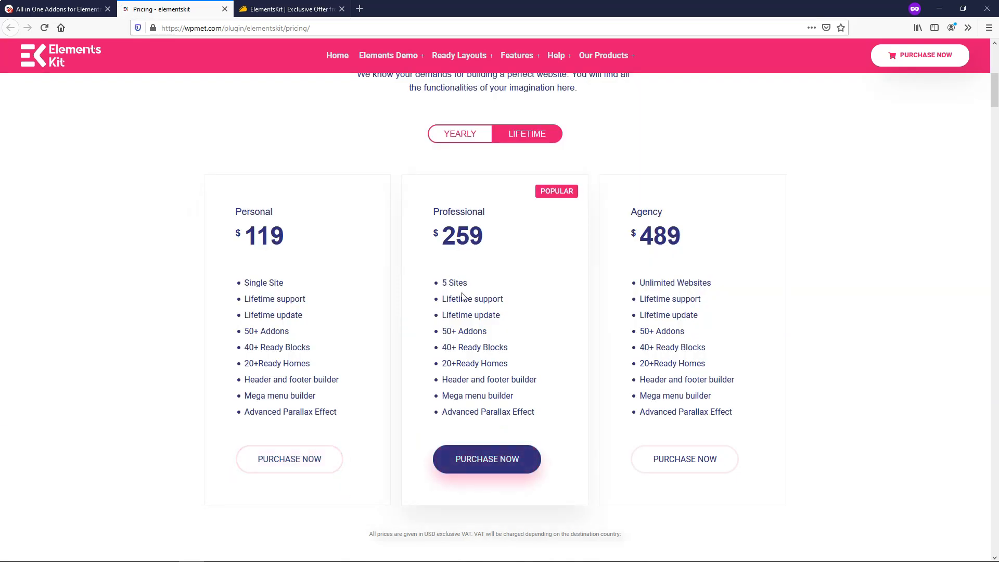
mouse_move(427, 202)
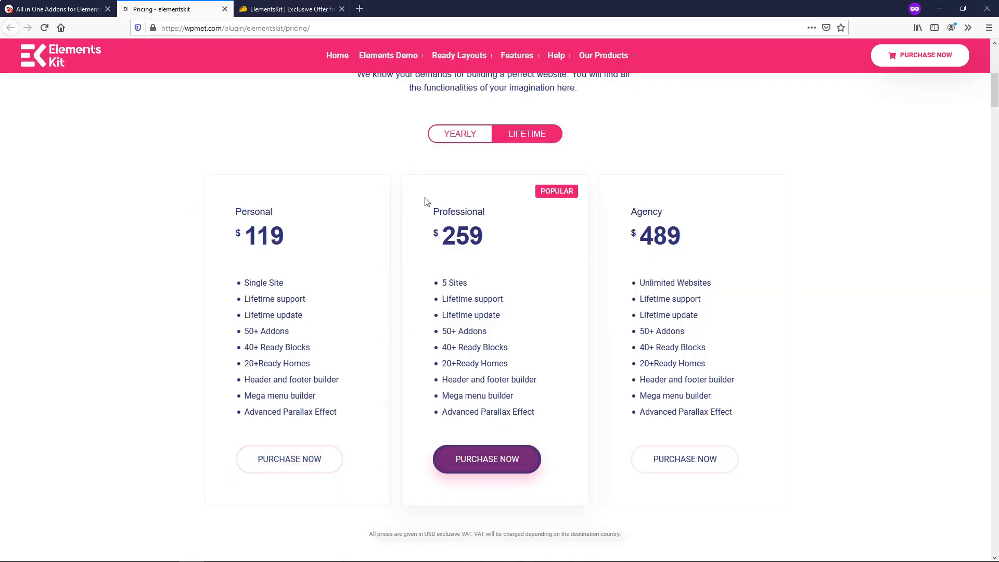
left_click(295, 9)
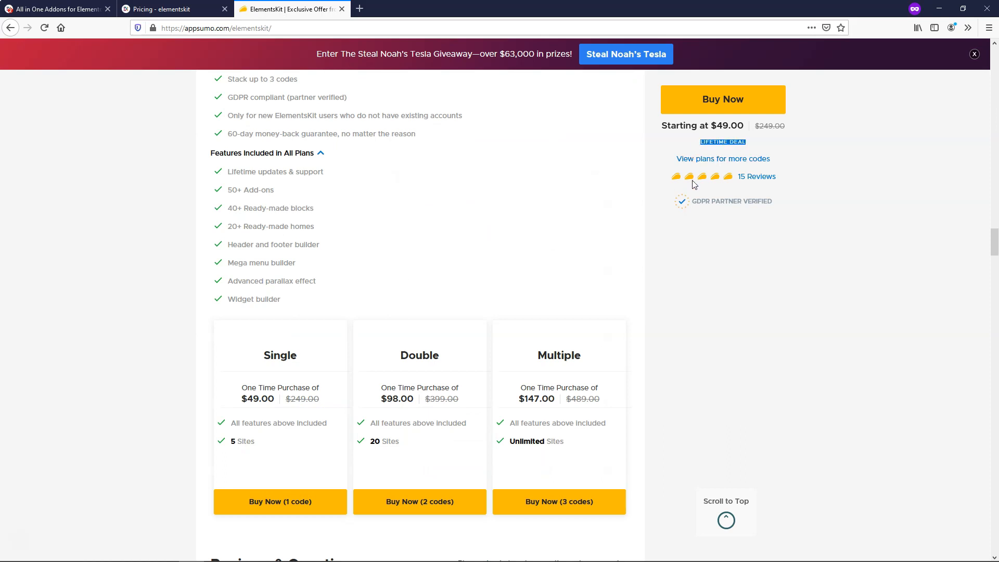
mouse_move(701, 287)
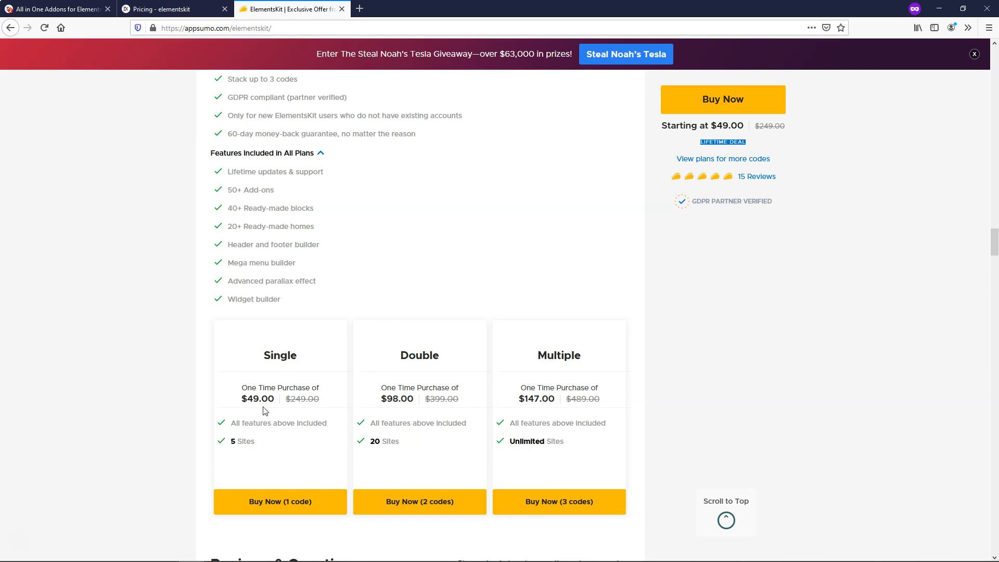
left_click(167, 10)
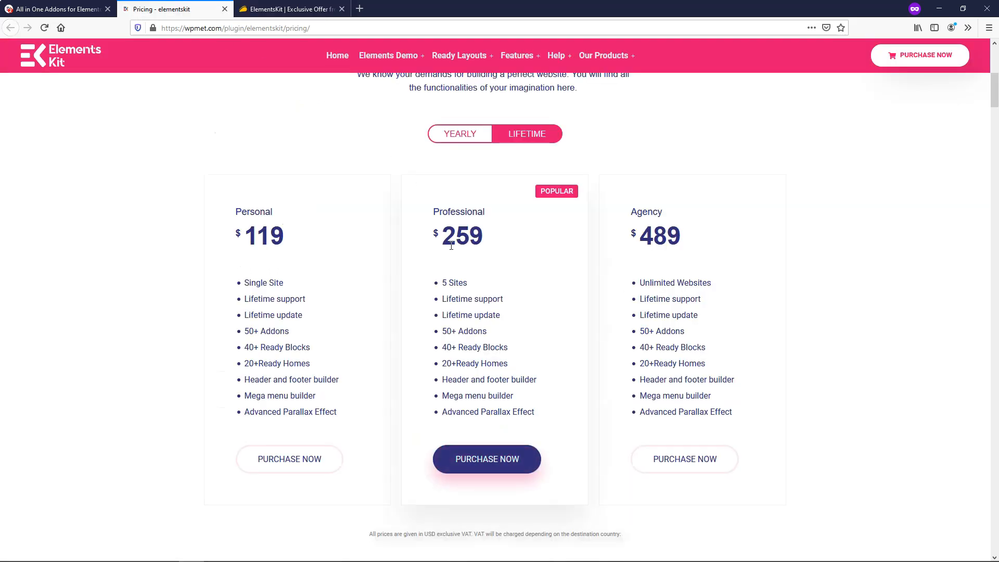
mouse_move(312, 61)
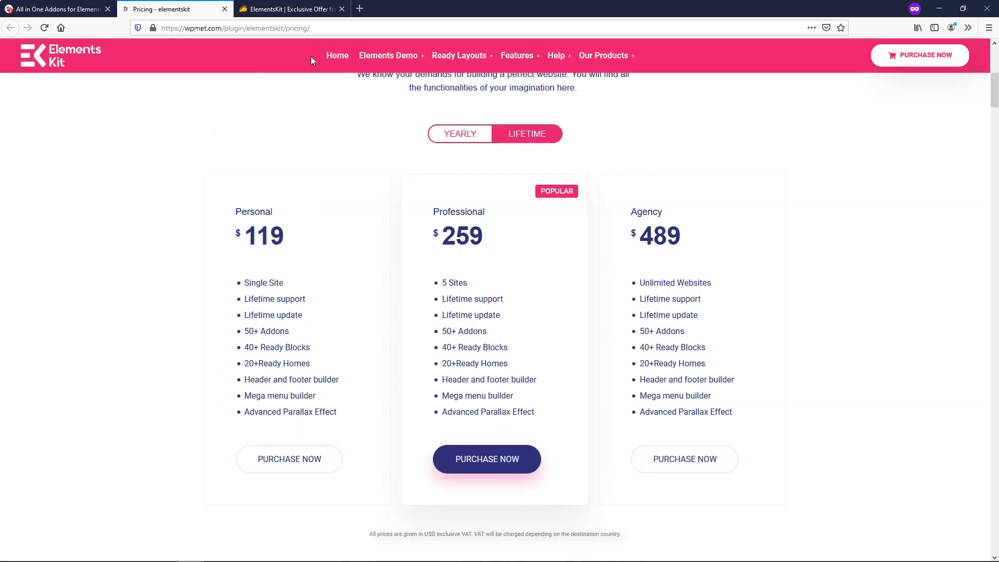
left_click(290, 8)
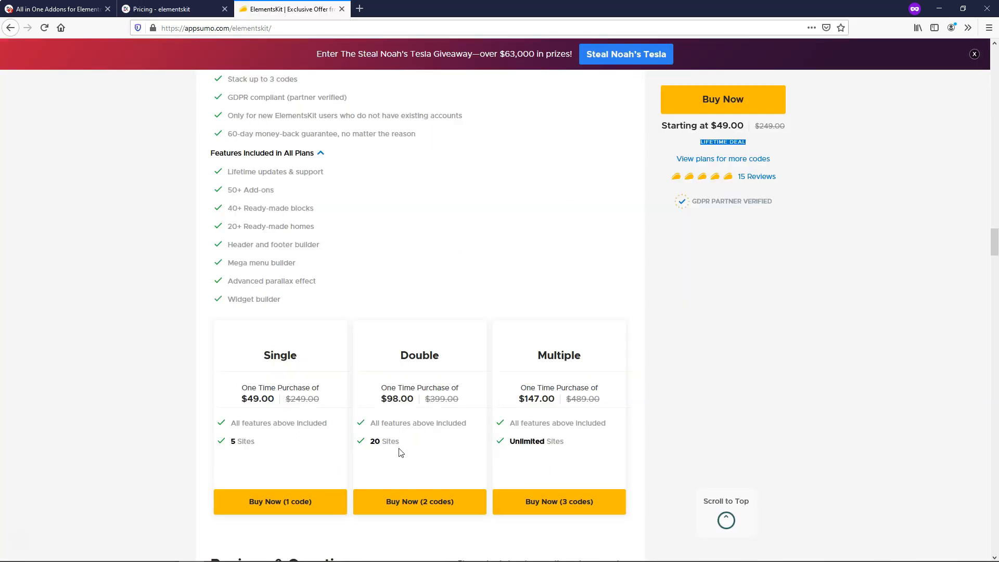
mouse_move(404, 400)
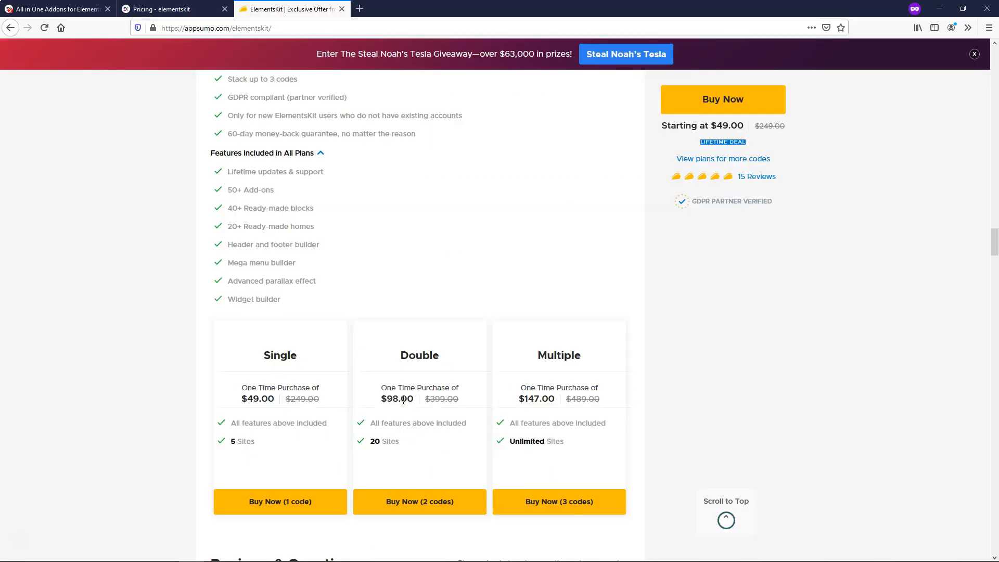
left_click(175, 10)
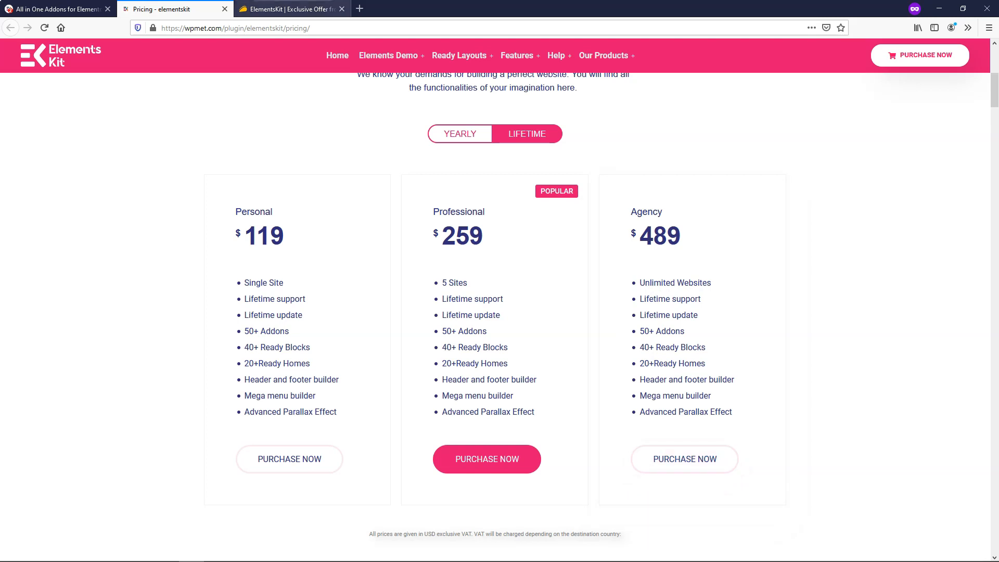
left_click(291, 9)
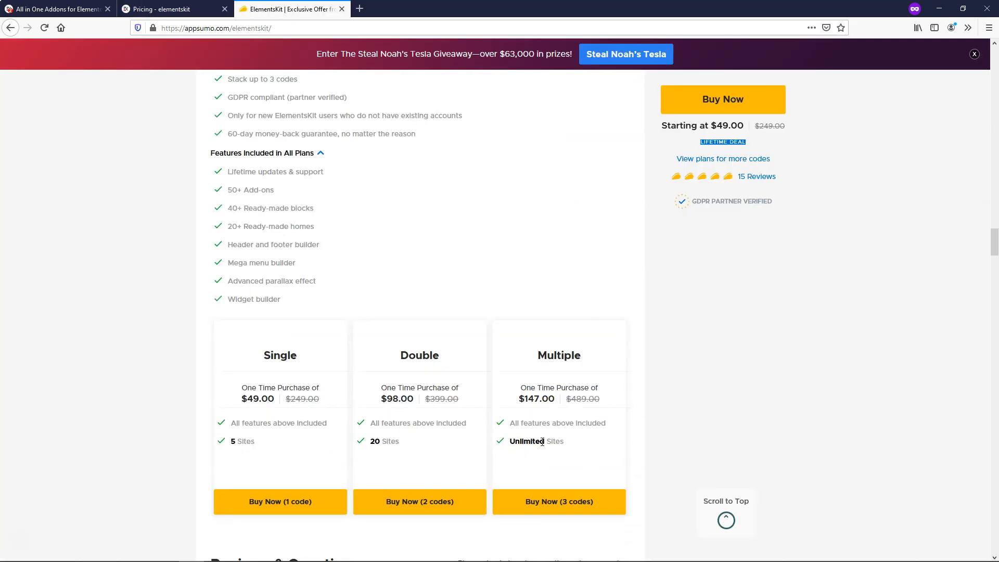
mouse_move(704, 386)
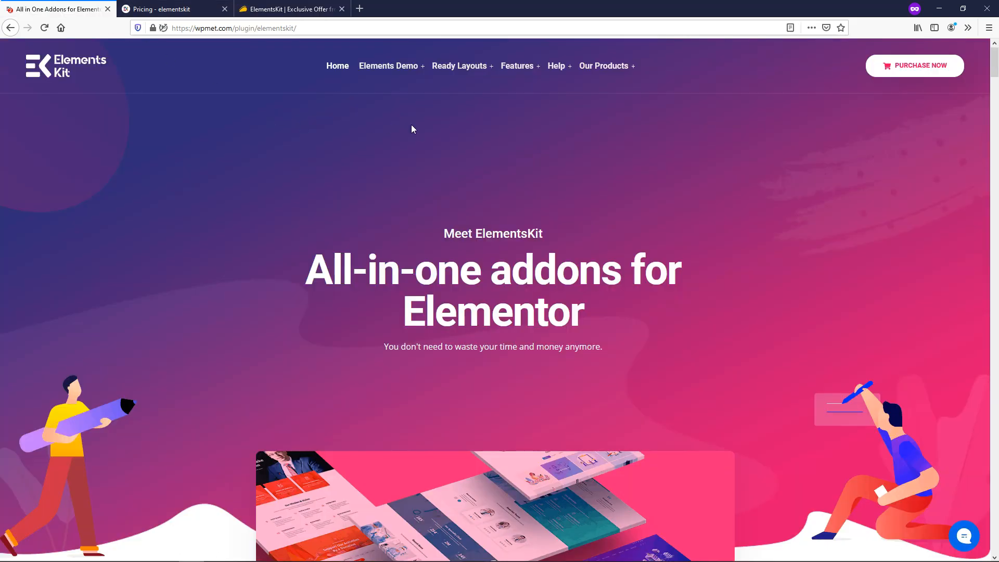
mouse_move(400, 80)
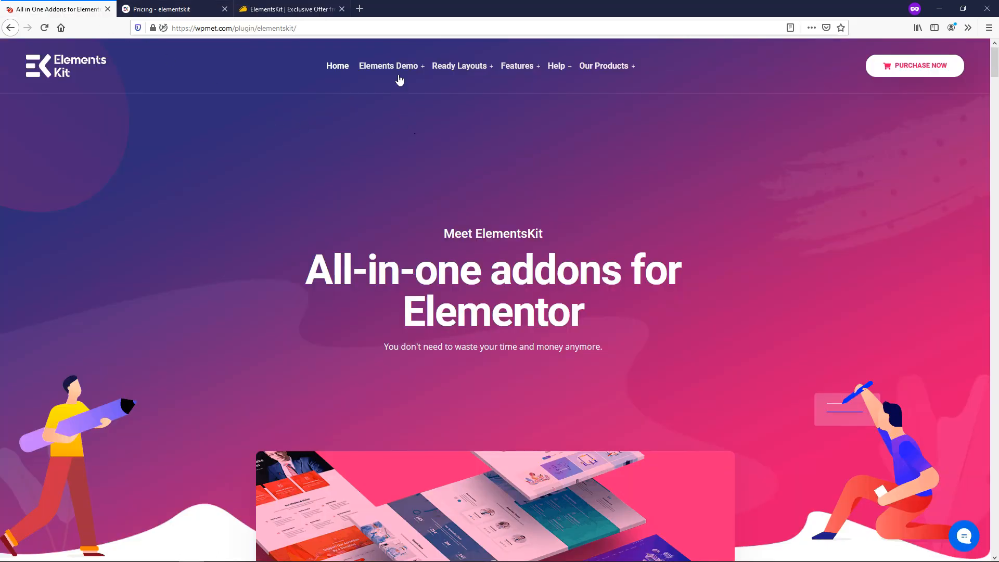
Open the Elements Demo menu listing widget, feed and third-party demos
left_click(389, 65)
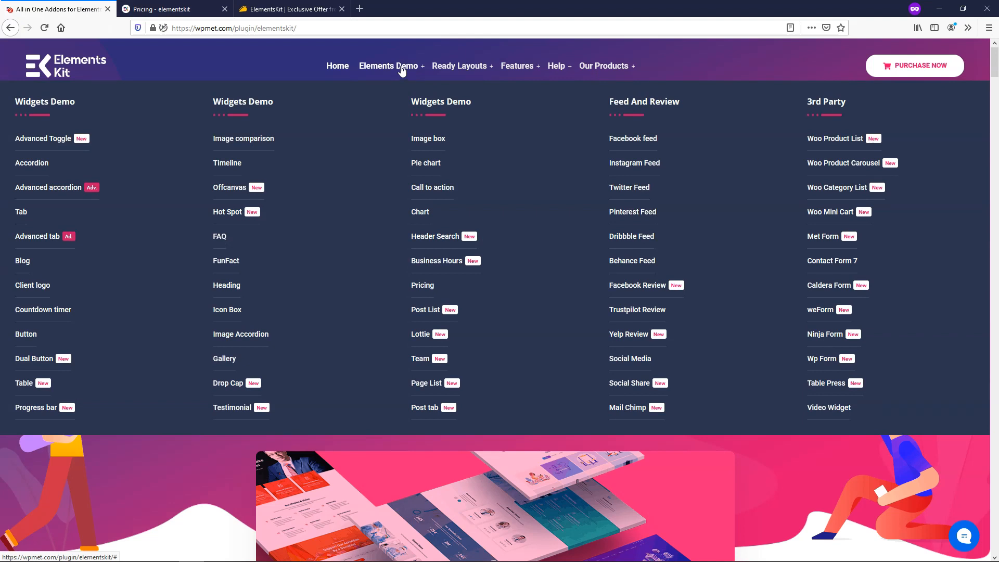
mouse_move(399, 78)
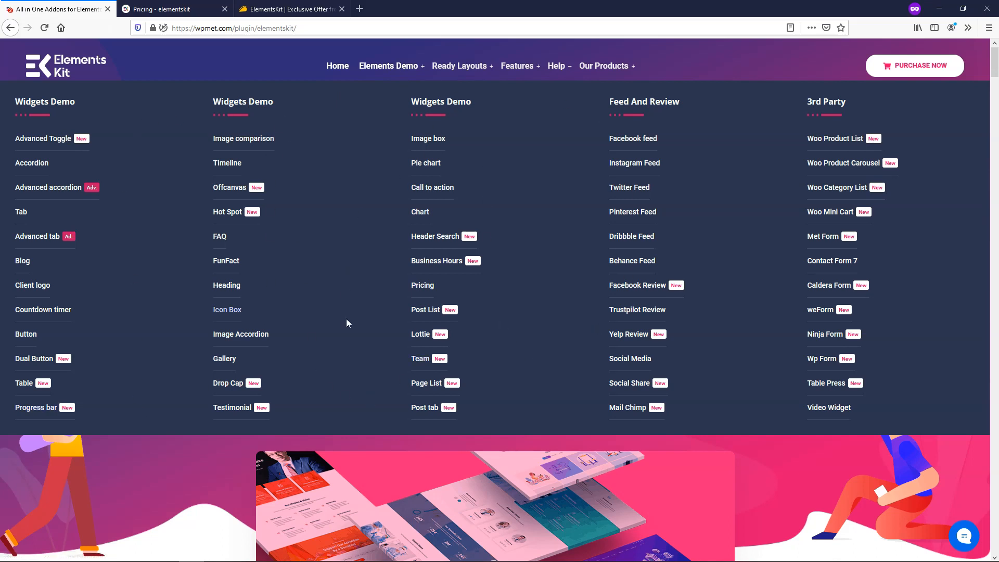
mouse_move(427, 289)
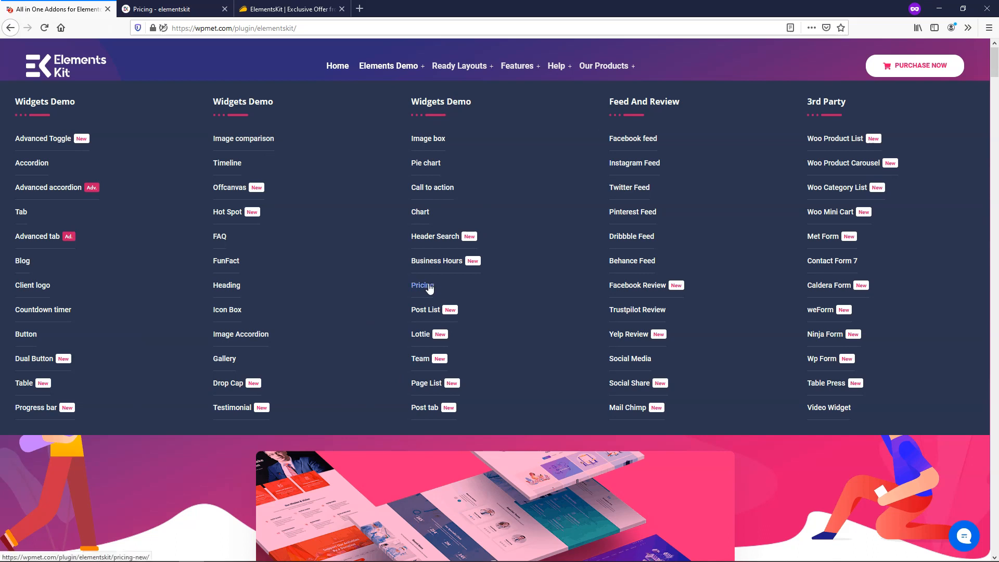
Open the Pricing Table Widget demo and scroll through its table styles to 'Take a look at our other widgets'
left_click(422, 285)
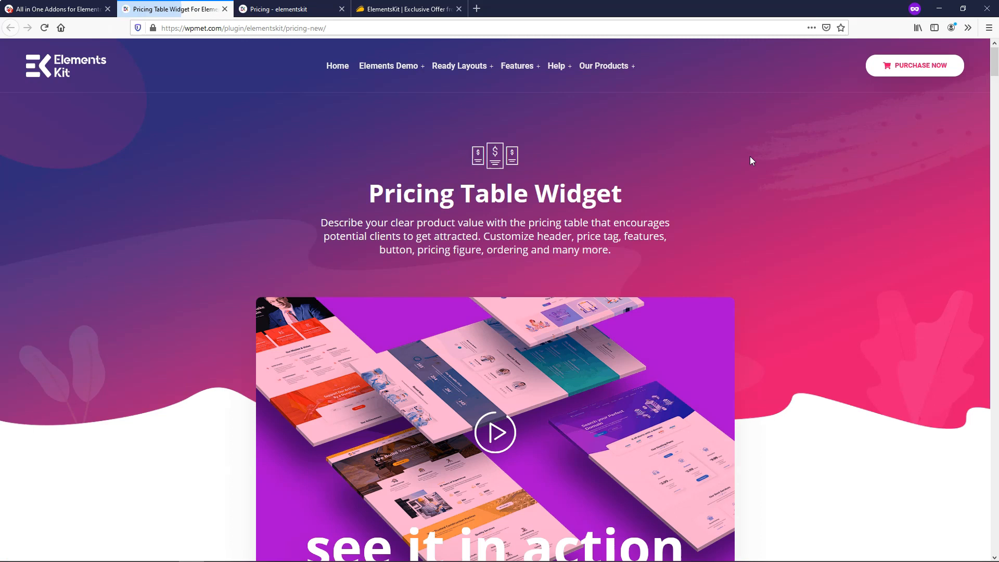
scroll("down", 3)
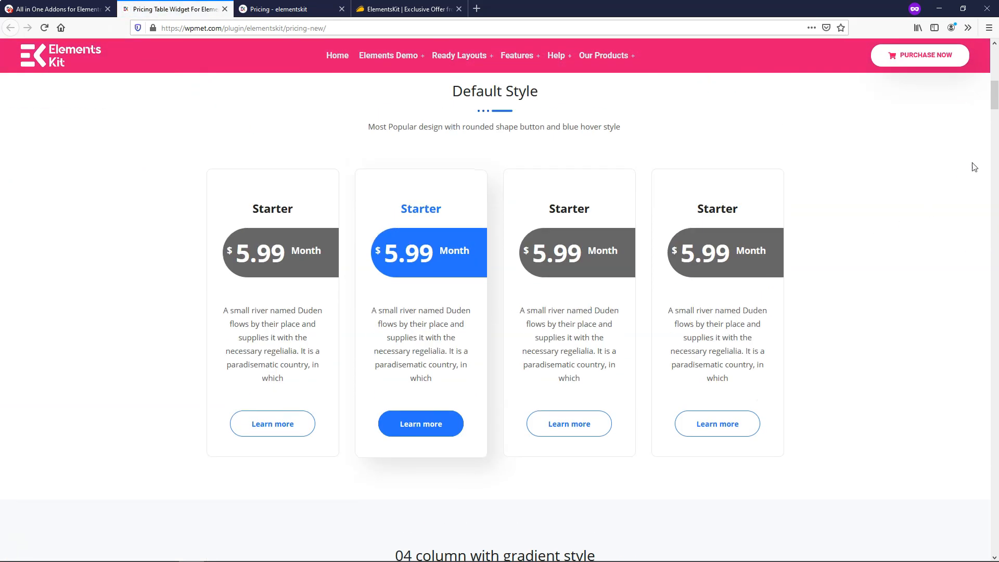
scroll("down", 3)
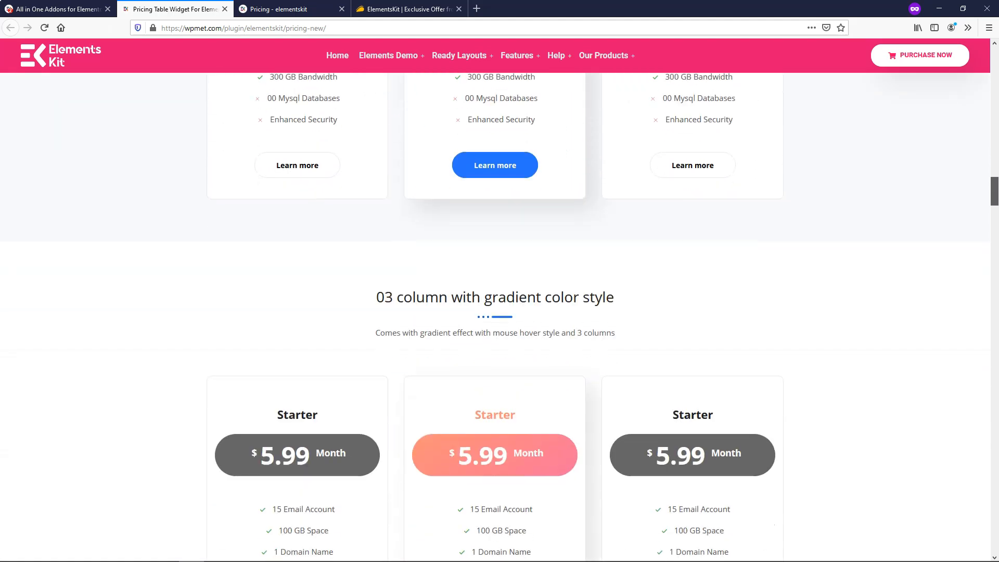
scroll("down", 3)
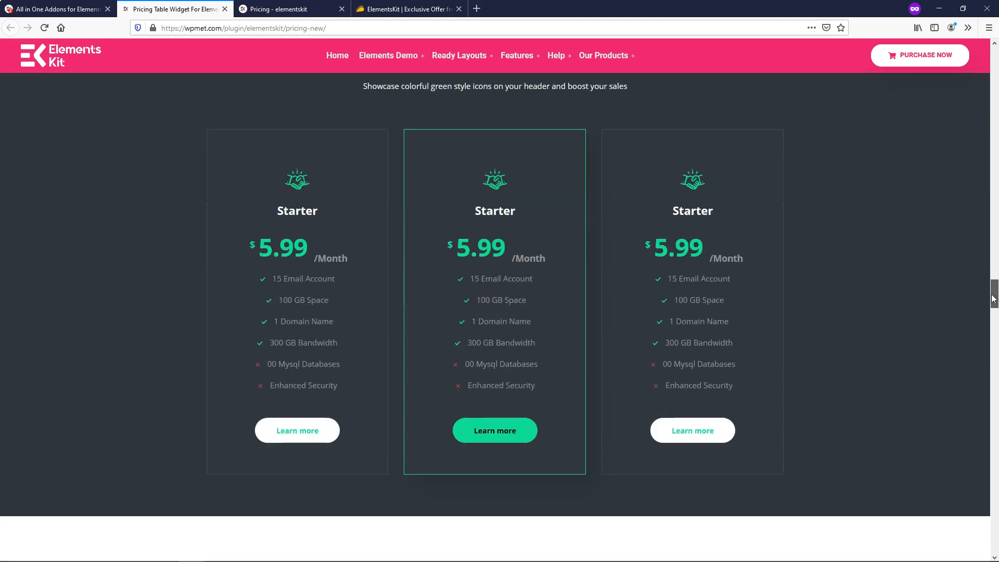
scroll("down", 3)
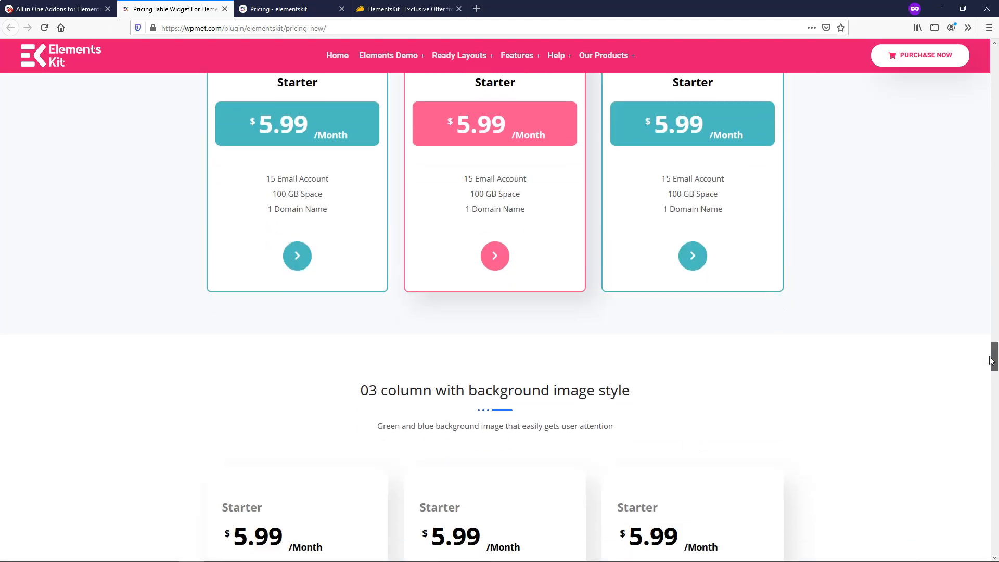
scroll("down", 3)
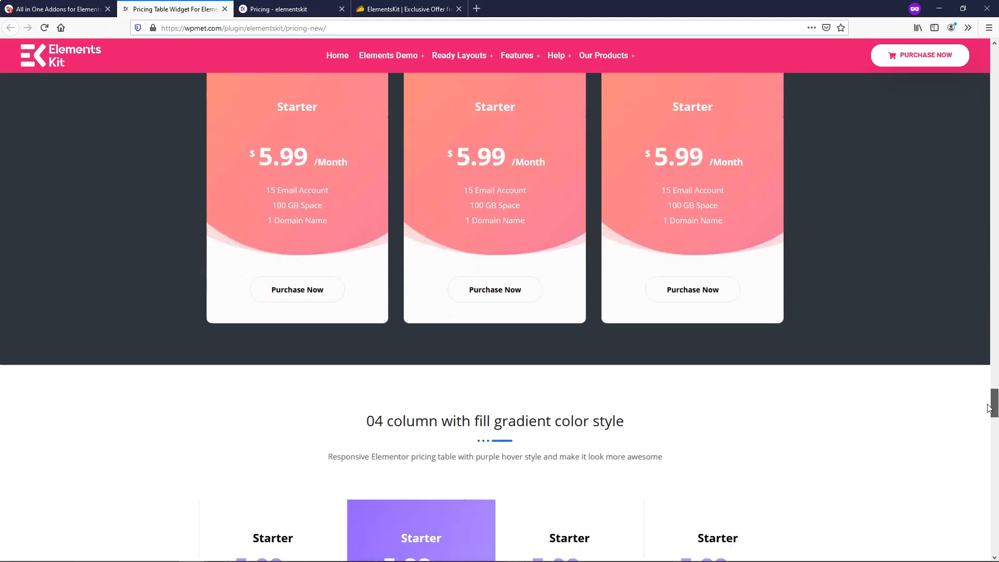
scroll("down", 3)
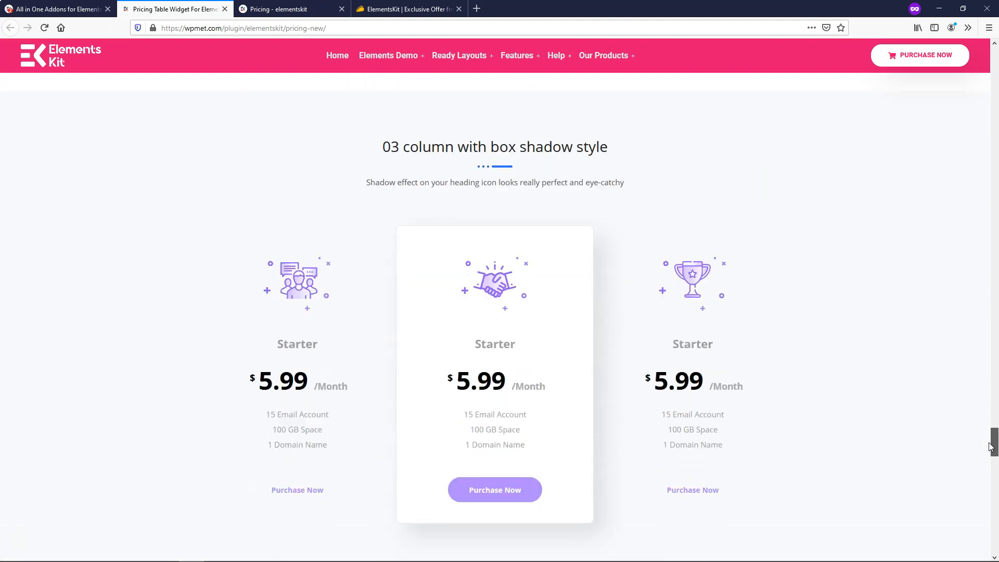
scroll("down", 3)
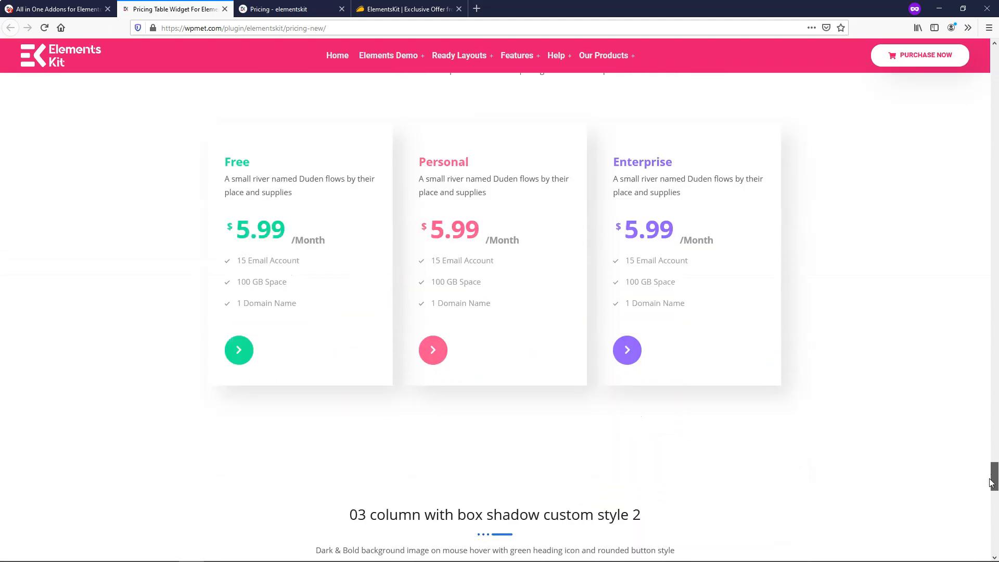
scroll("down", 3)
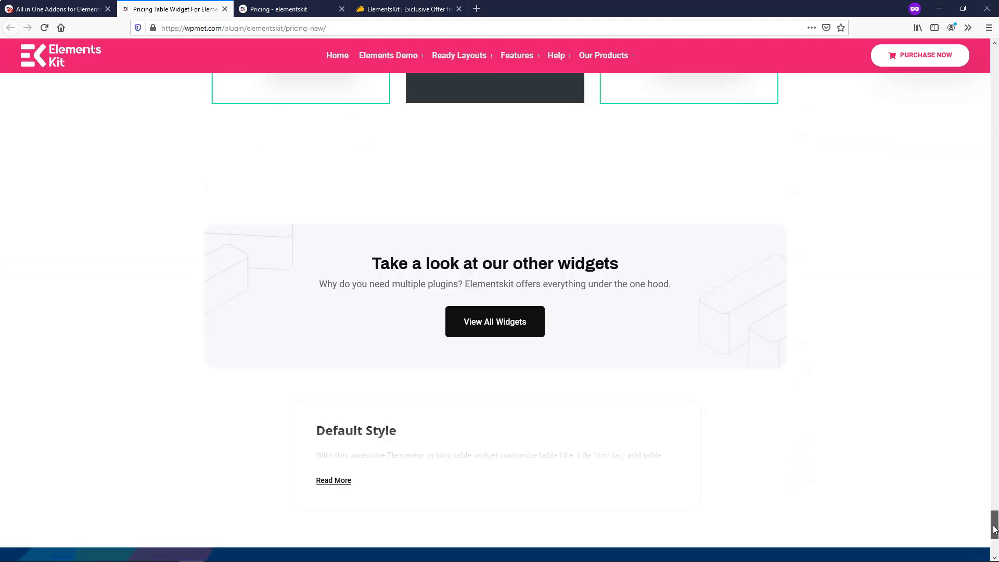
scroll("up", 3)
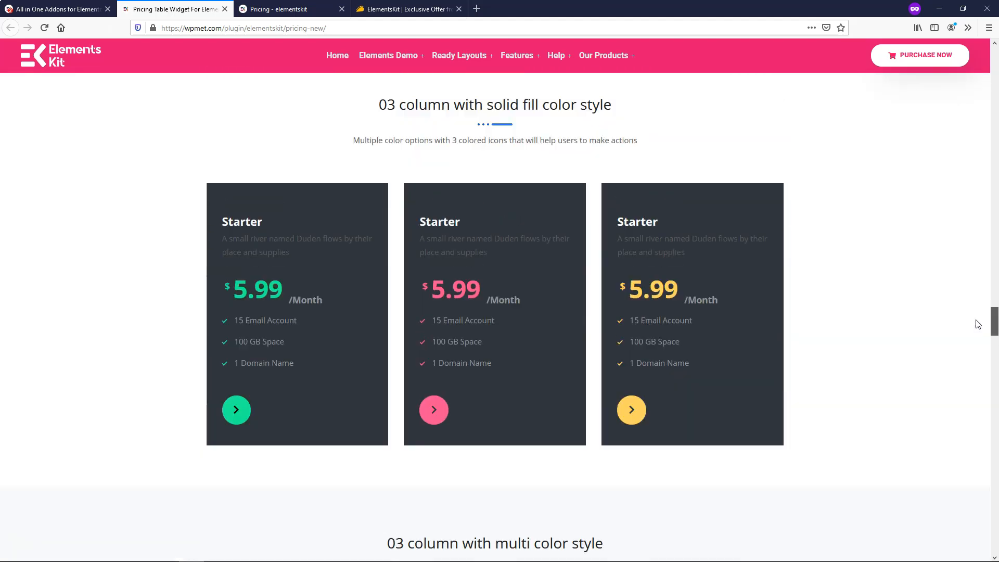
scroll("down", 3)
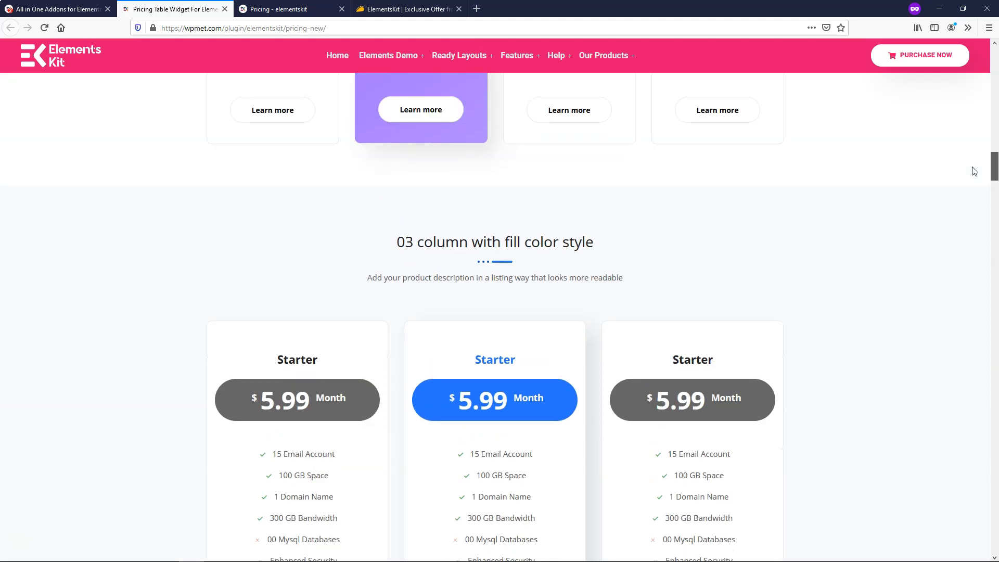
scroll("up", 3)
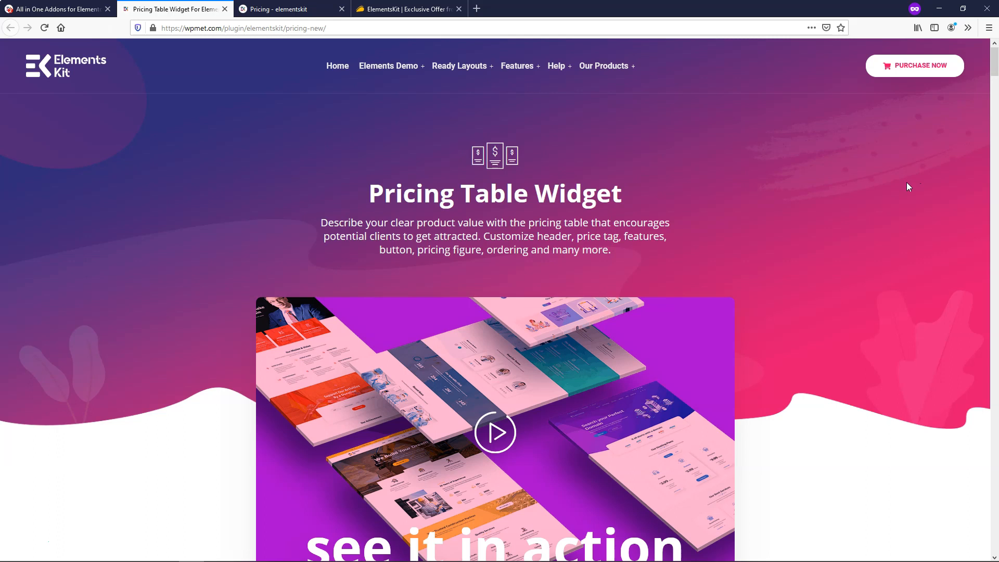
mouse_move(411, 153)
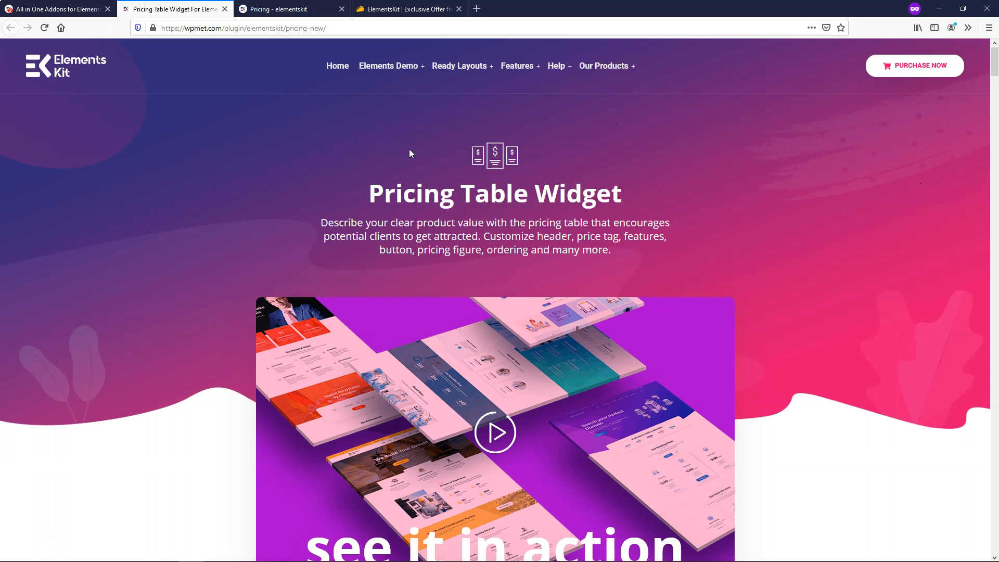
Open the Business home page demo from the Ready Layouts menu
left_click(460, 65)
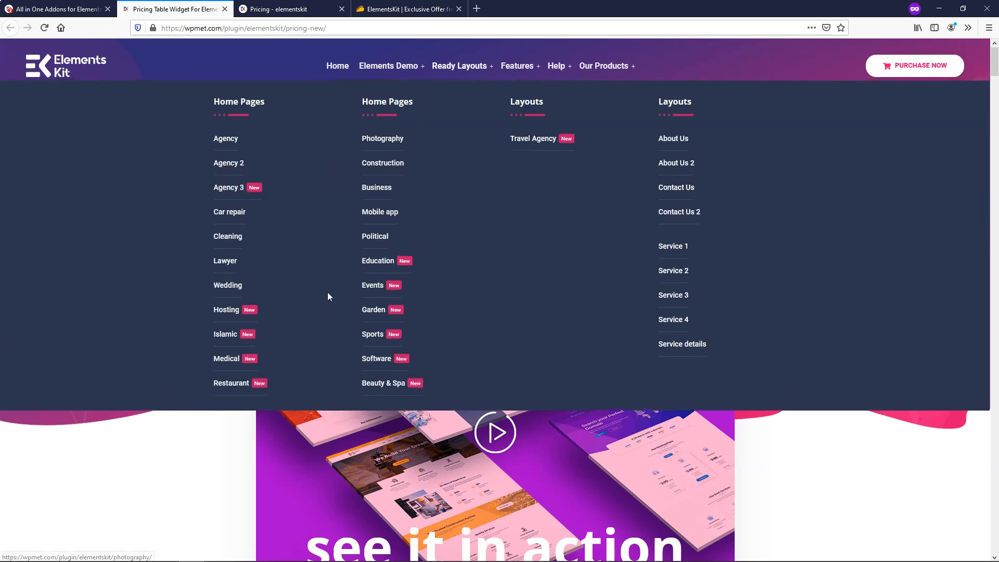
mouse_move(443, 260)
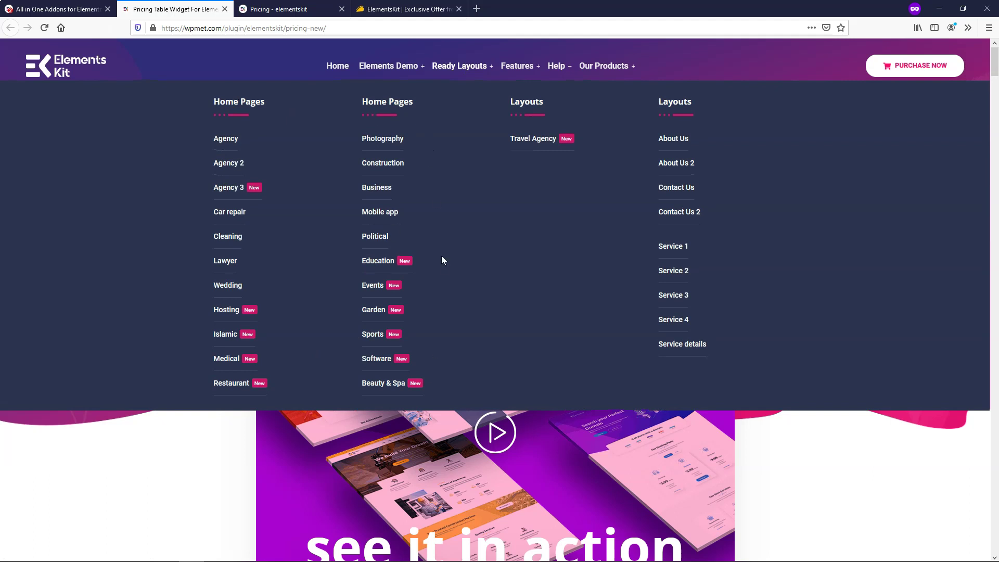
mouse_move(681, 137)
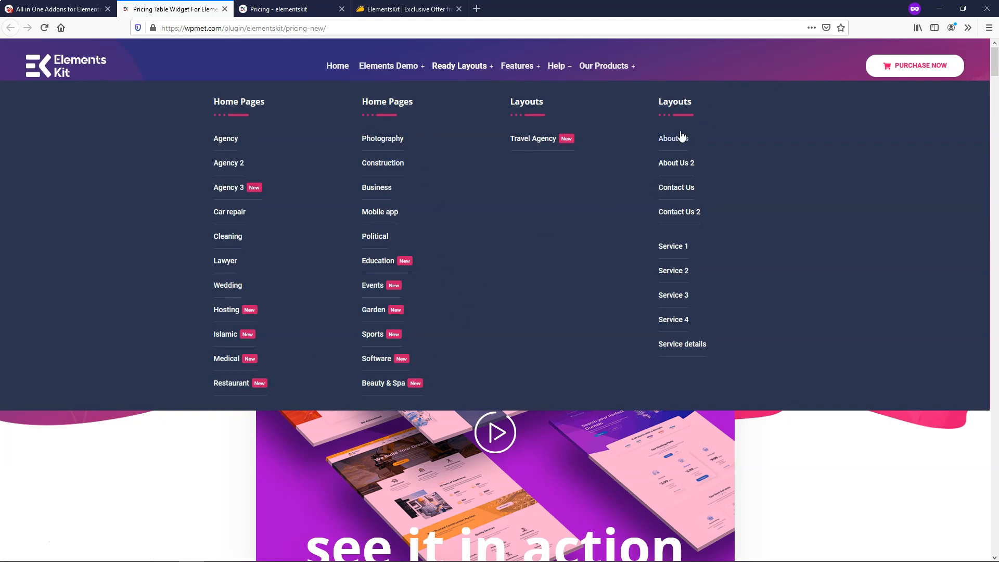
mouse_move(464, 301)
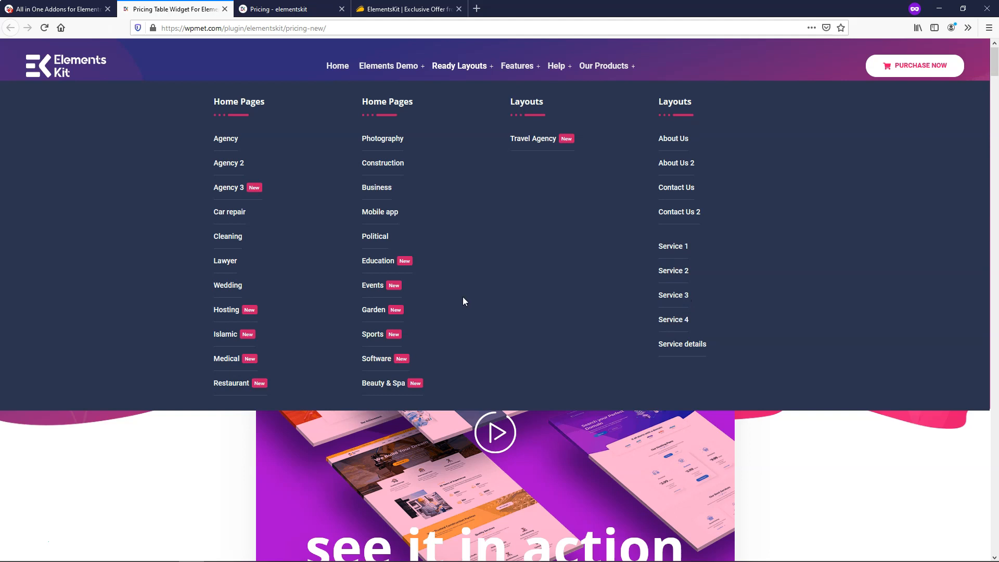
left_click(376, 187)
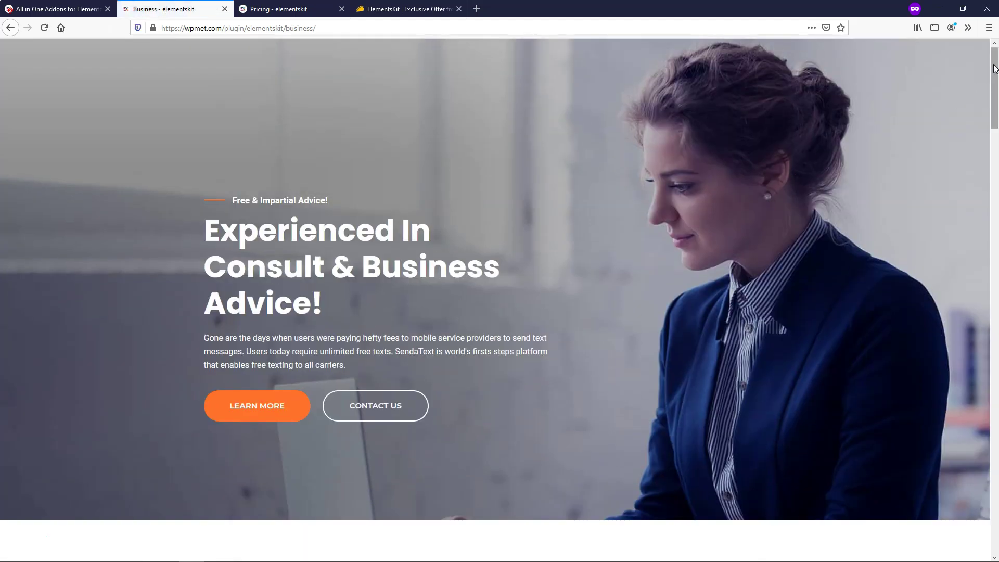
Scroll through the Business demo page down to its Latest News section
scroll("down", 3)
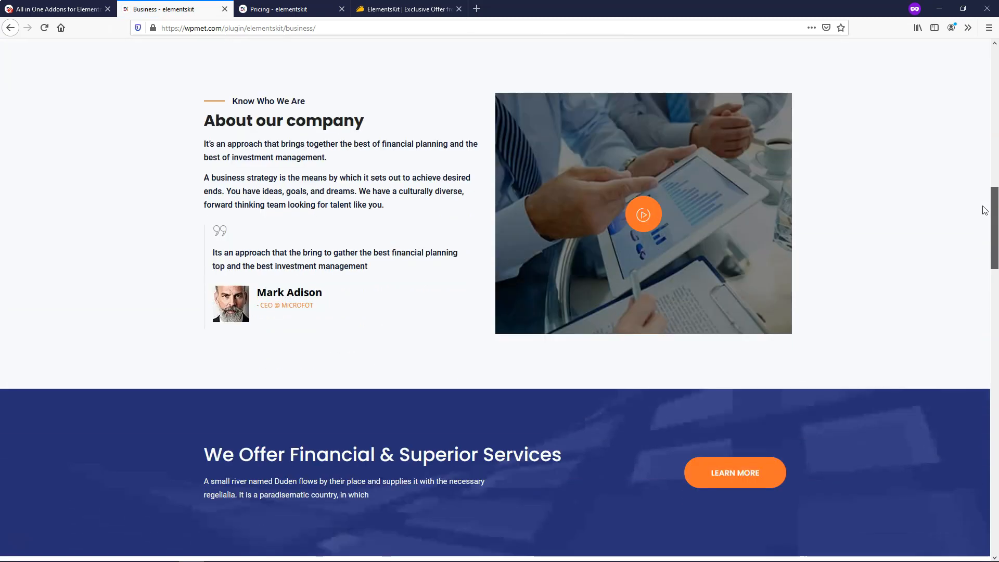
scroll("down", 3)
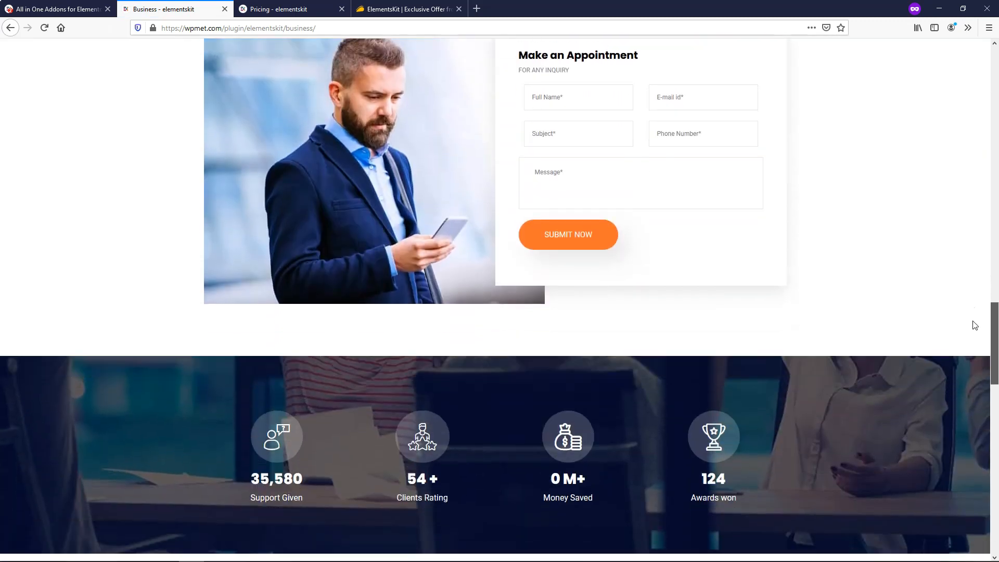
scroll("down", 3)
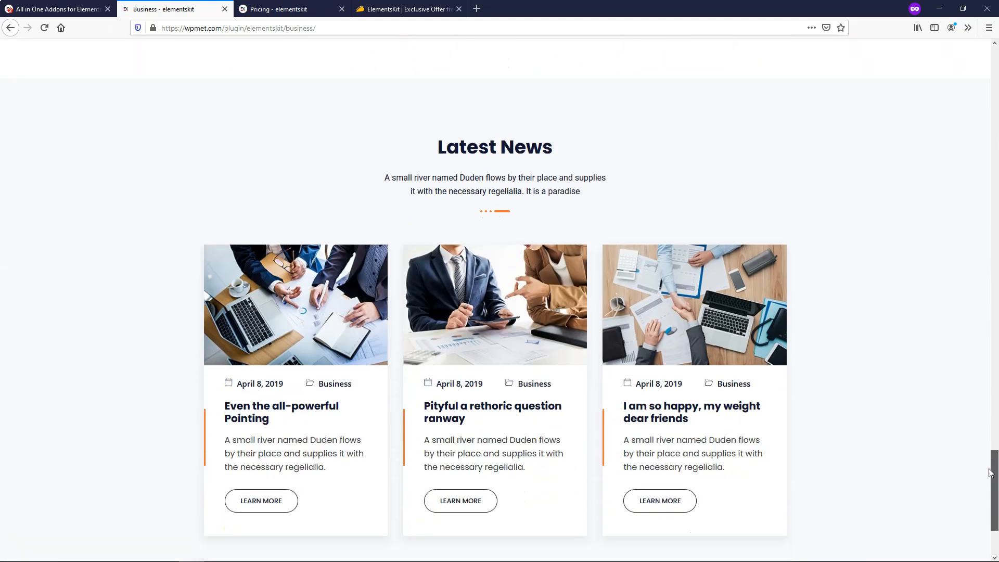
scroll("up", 3)
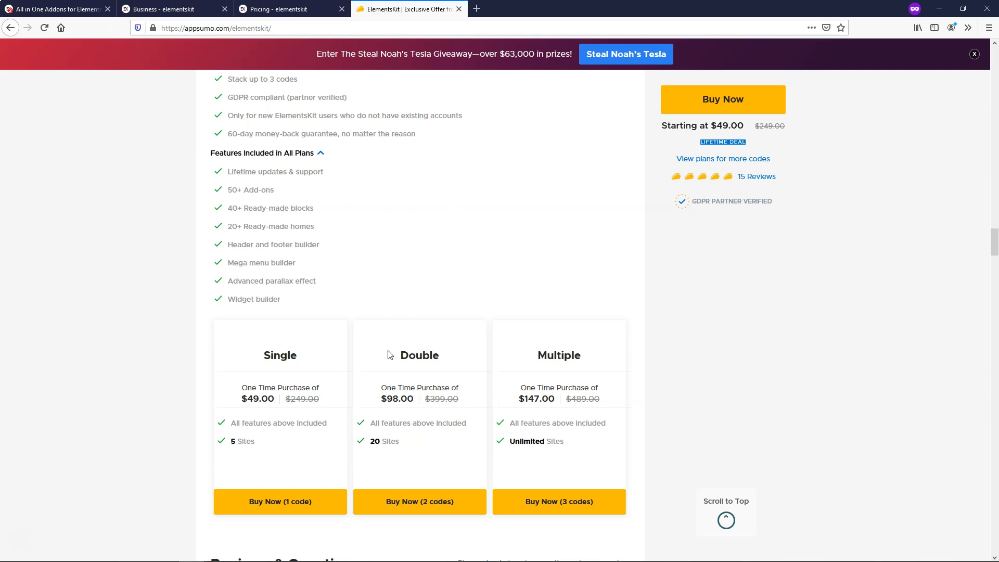
mouse_move(535, 230)
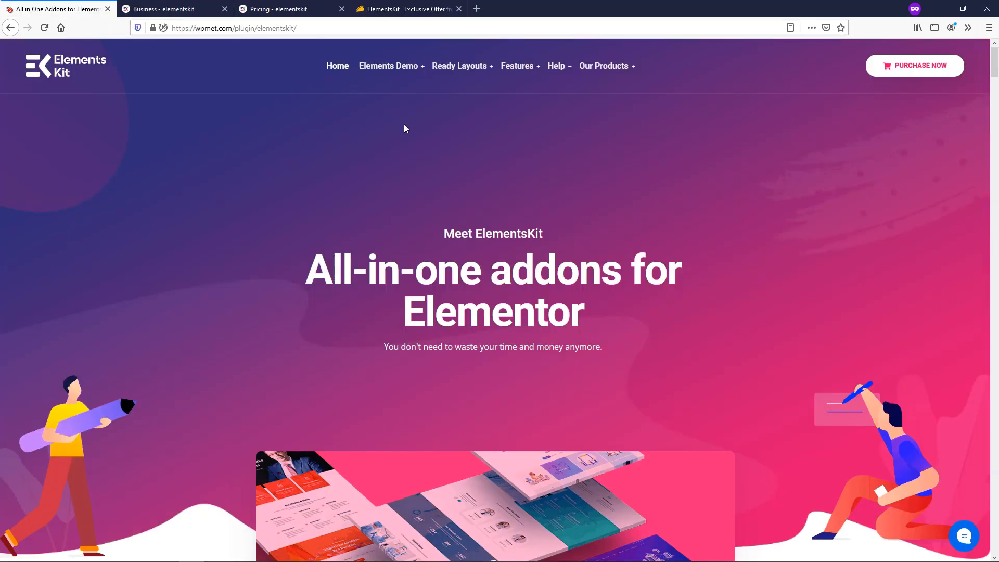
left_click(388, 65)
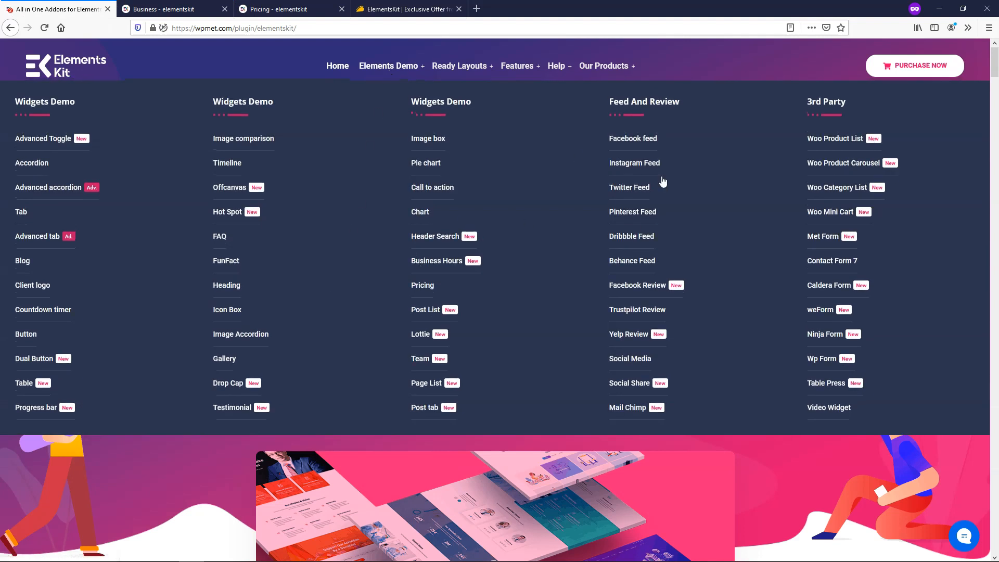
mouse_move(639, 288)
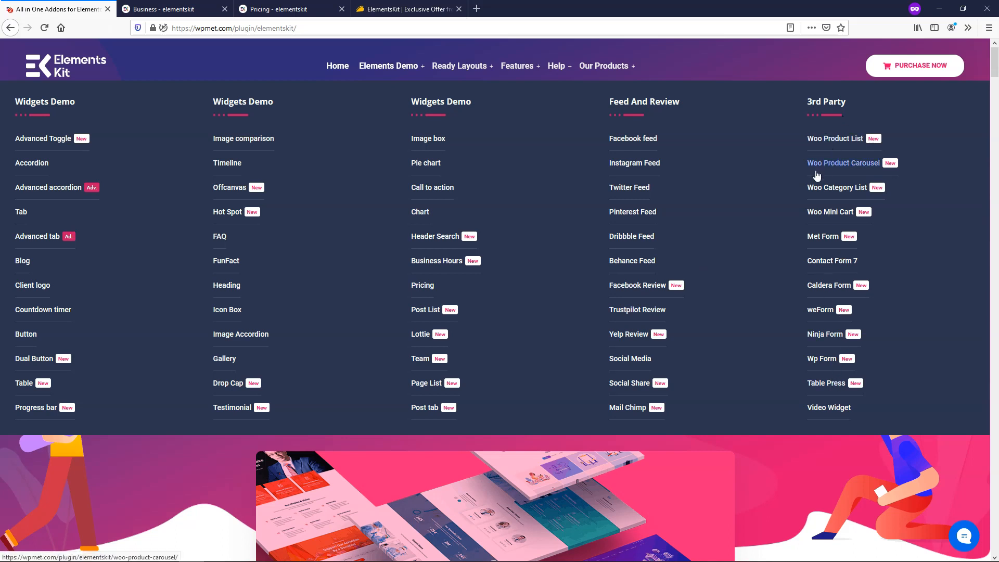
mouse_move(512, 183)
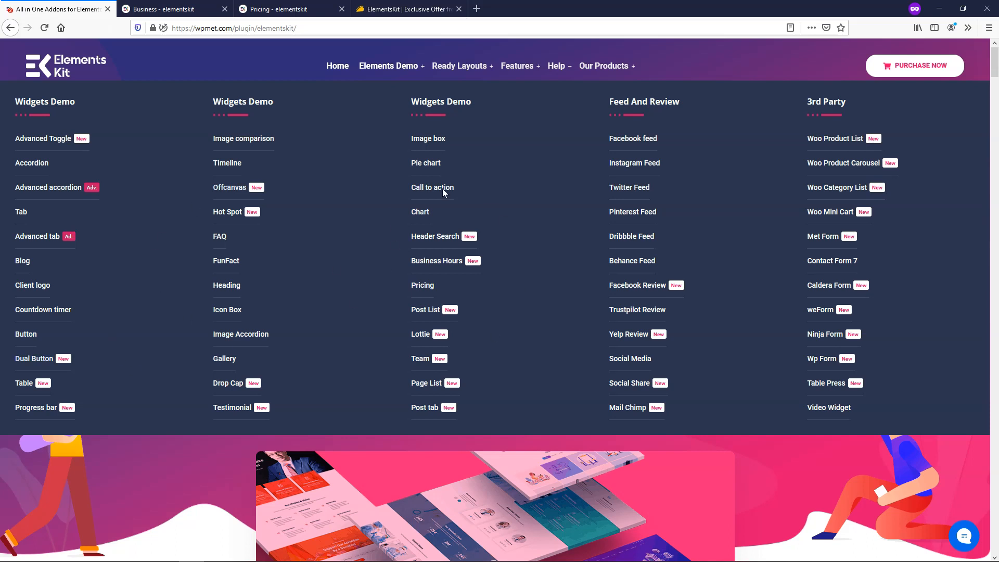
left_click(459, 66)
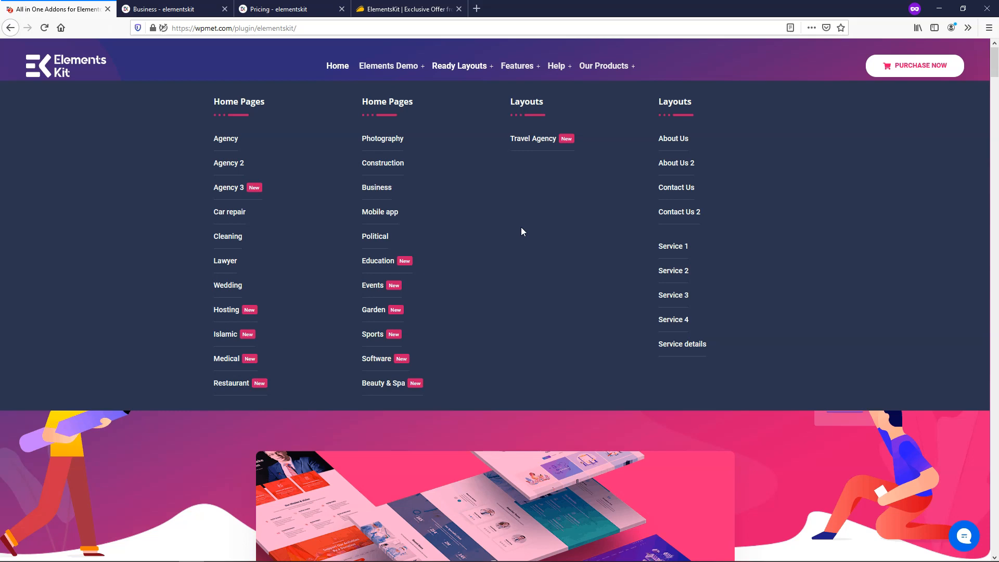
mouse_move(315, 442)
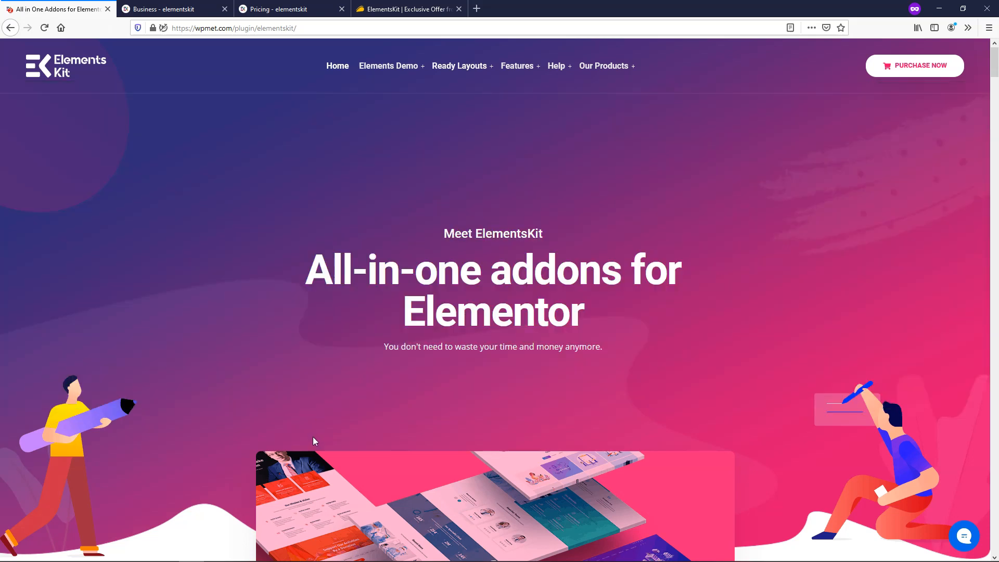